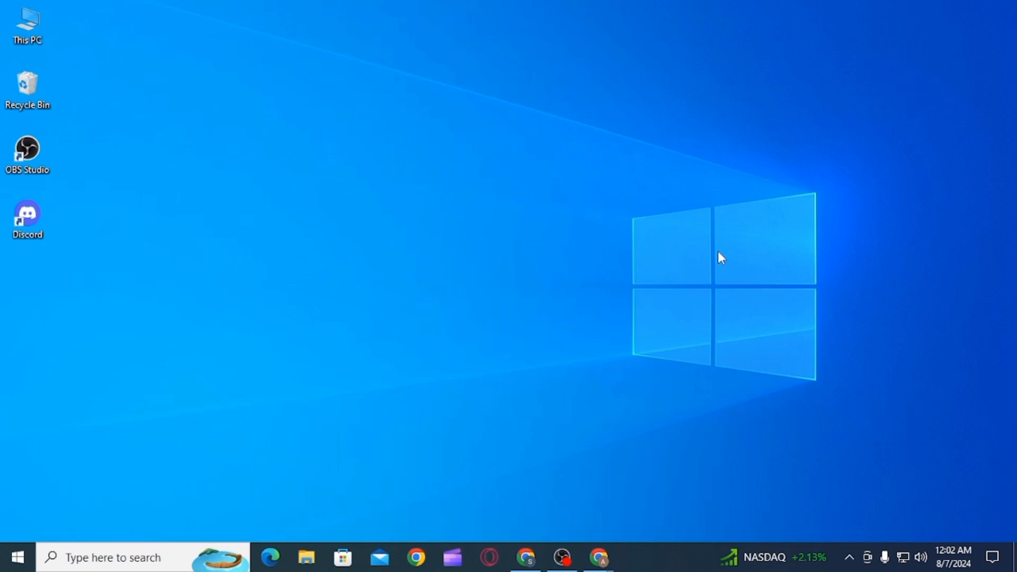
mouse_move(675, 559)
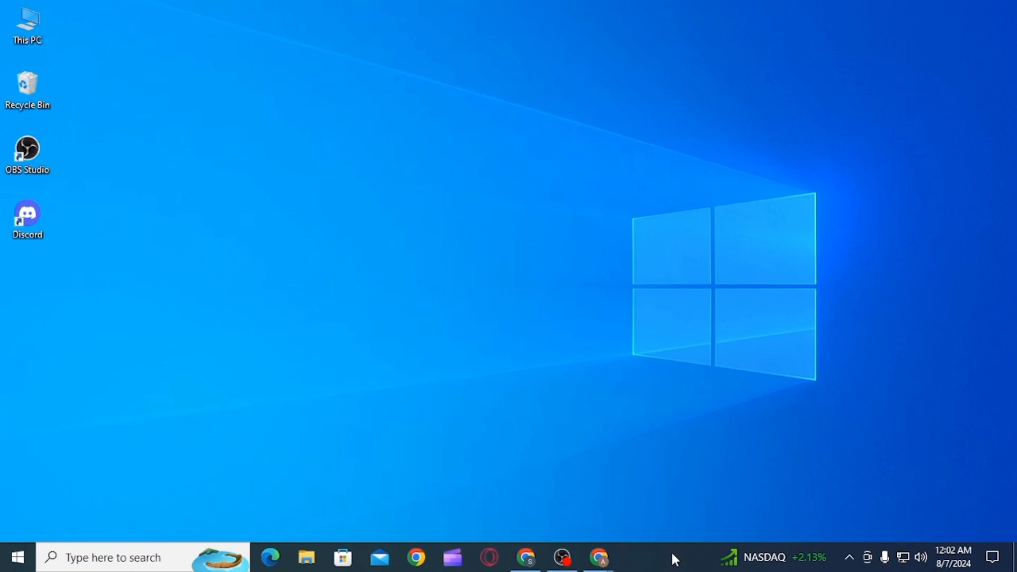
Step: Bring Chrome forward and close the Meesho Wikipedia tab, leaving the Fiverr home page
left_click(598, 557)
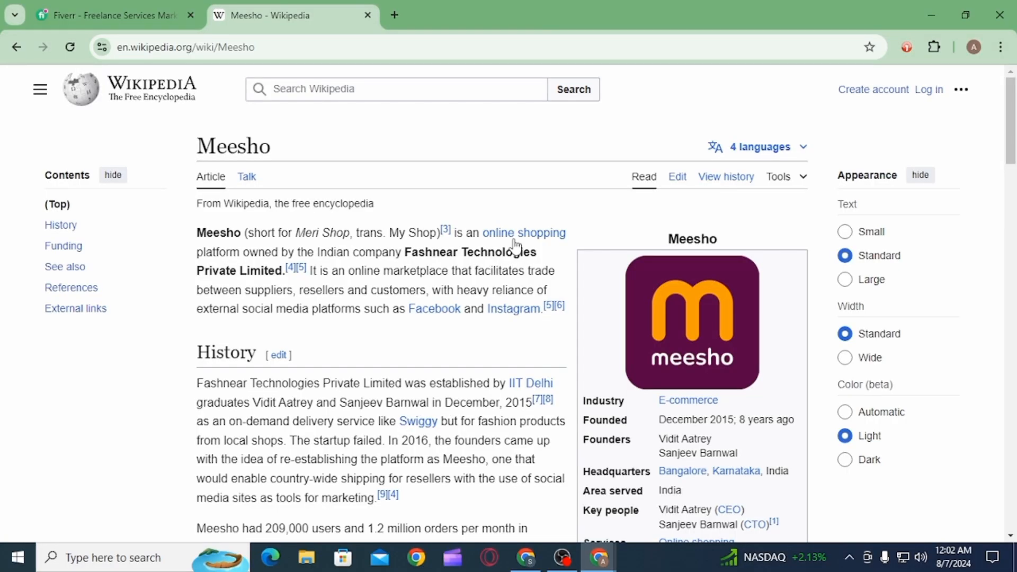
mouse_move(368, 15)
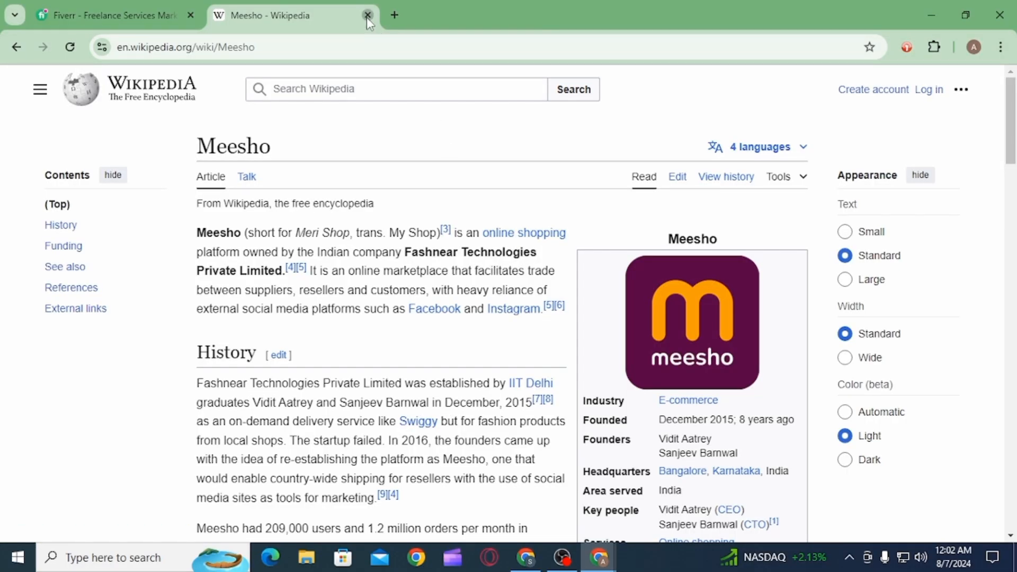
left_click(367, 15)
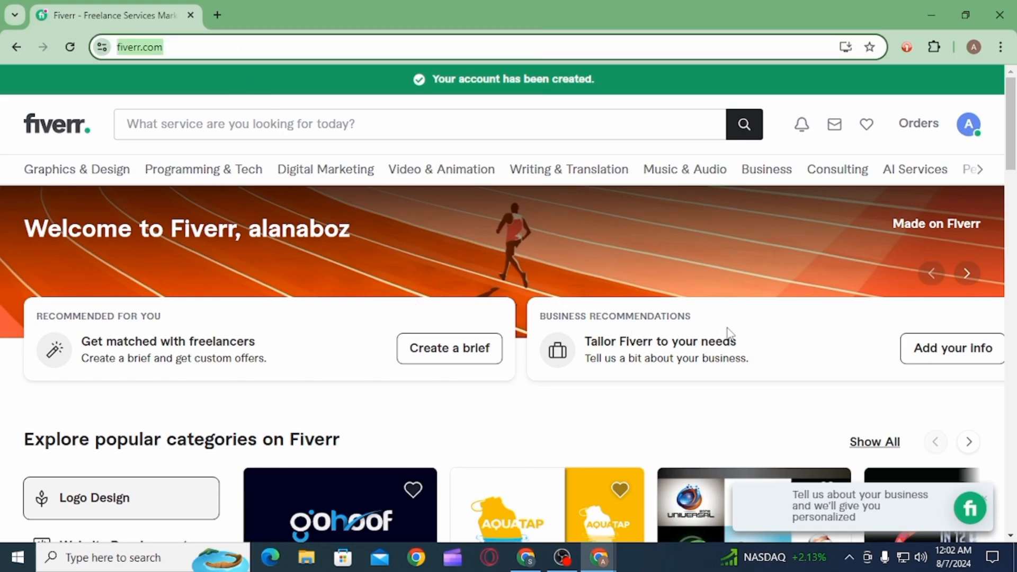
scroll("down", 3)
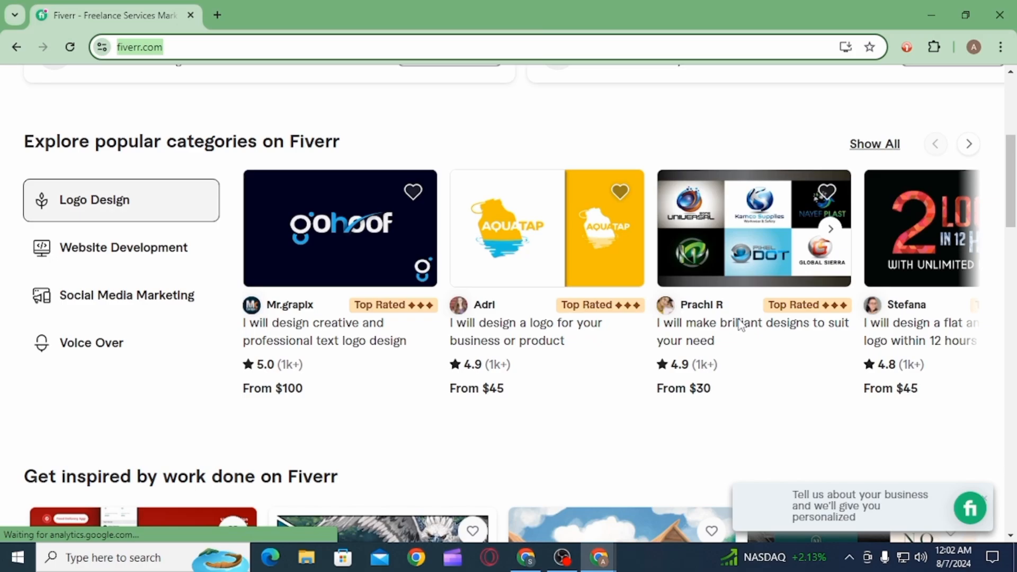
scroll("down", 3)
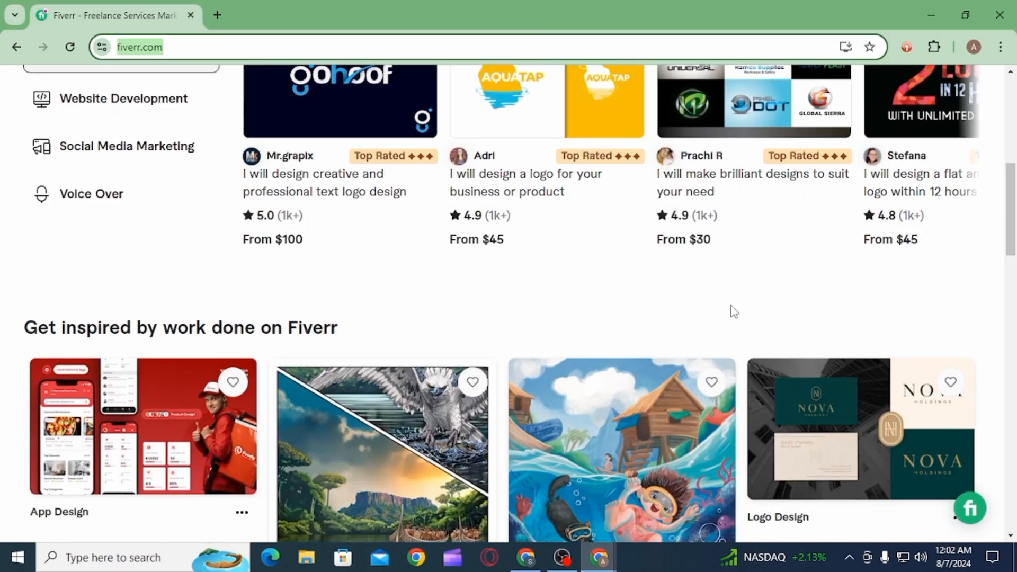
scroll("down", 3)
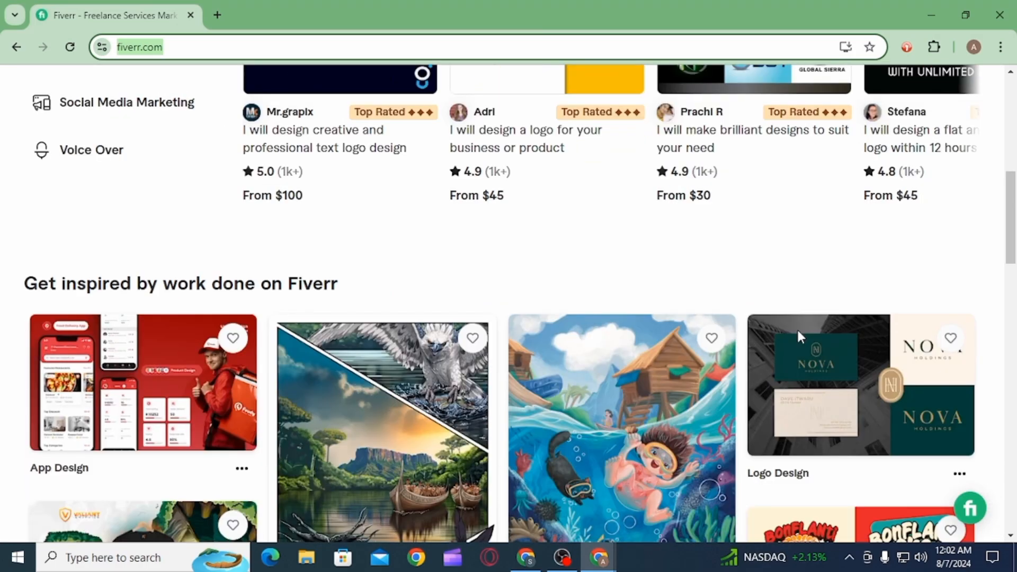
scroll("down", 3)
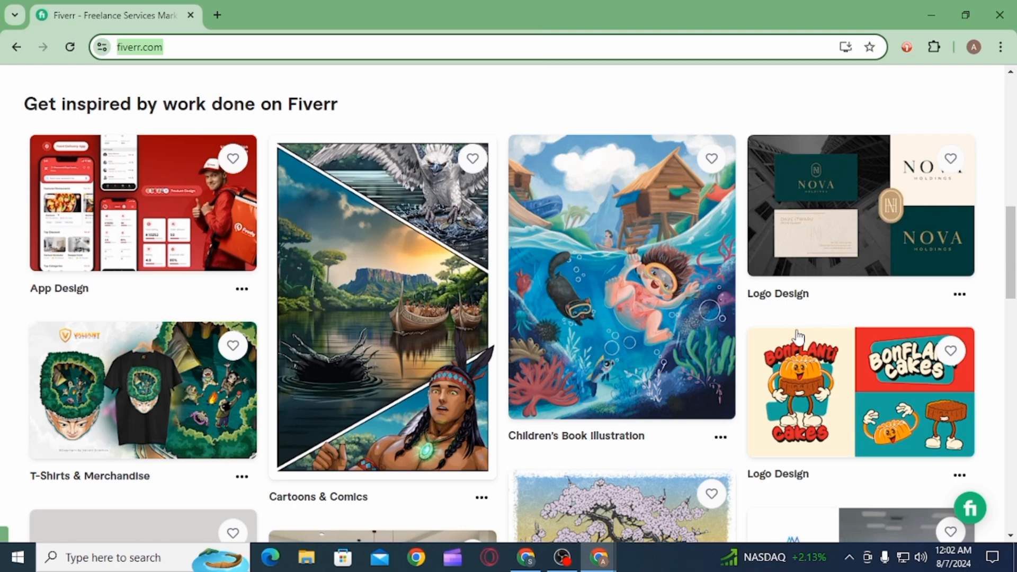
mouse_move(800, 340)
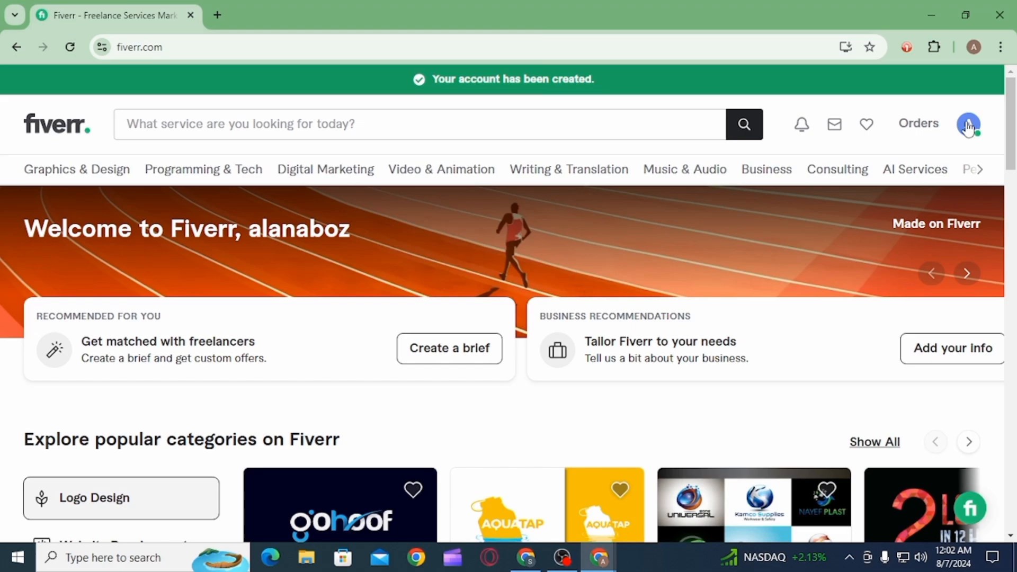
Step: Log out of the Fiverr account via the profile avatar menu
left_click(967, 124)
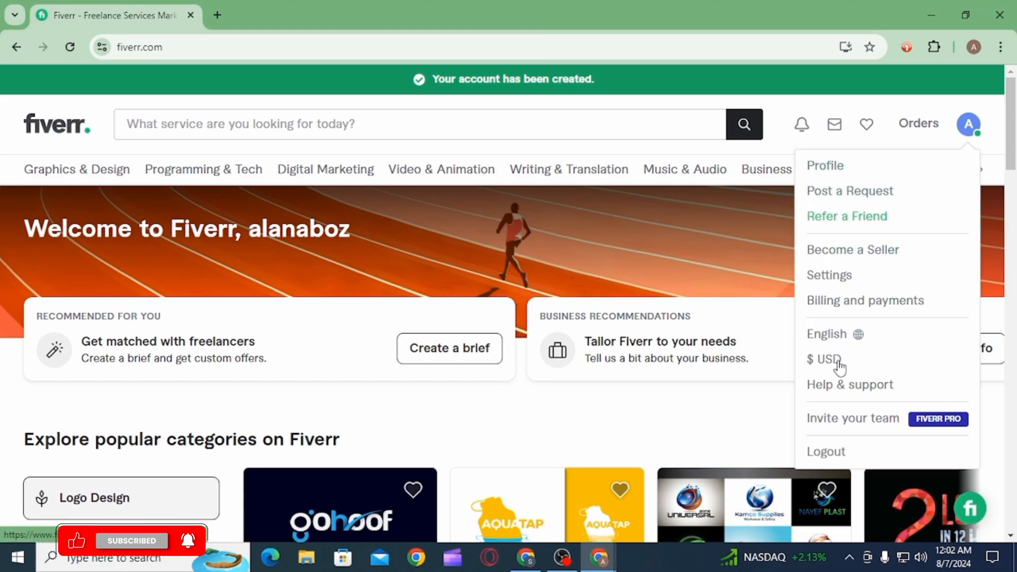
mouse_move(828, 454)
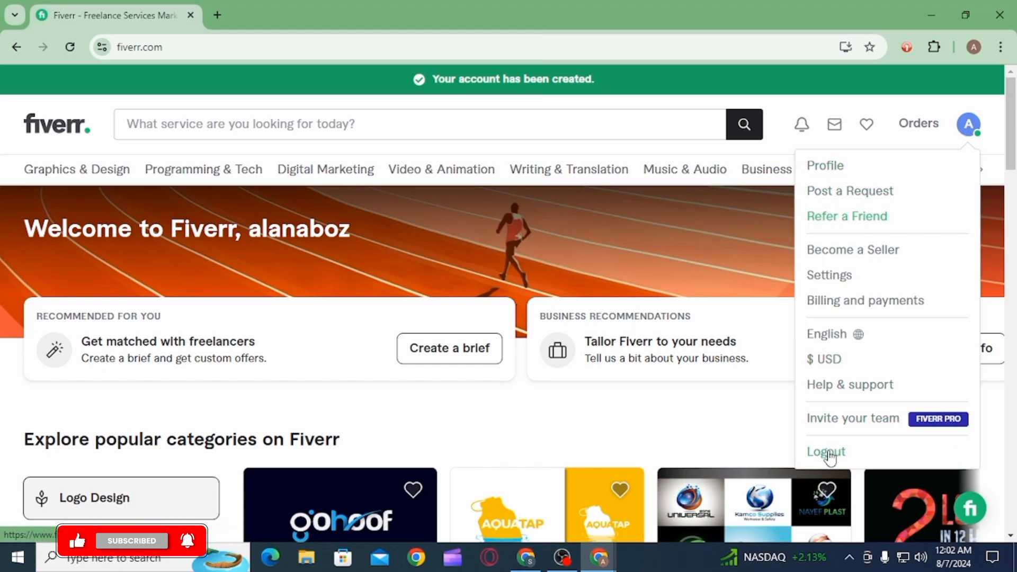
left_click(825, 451)
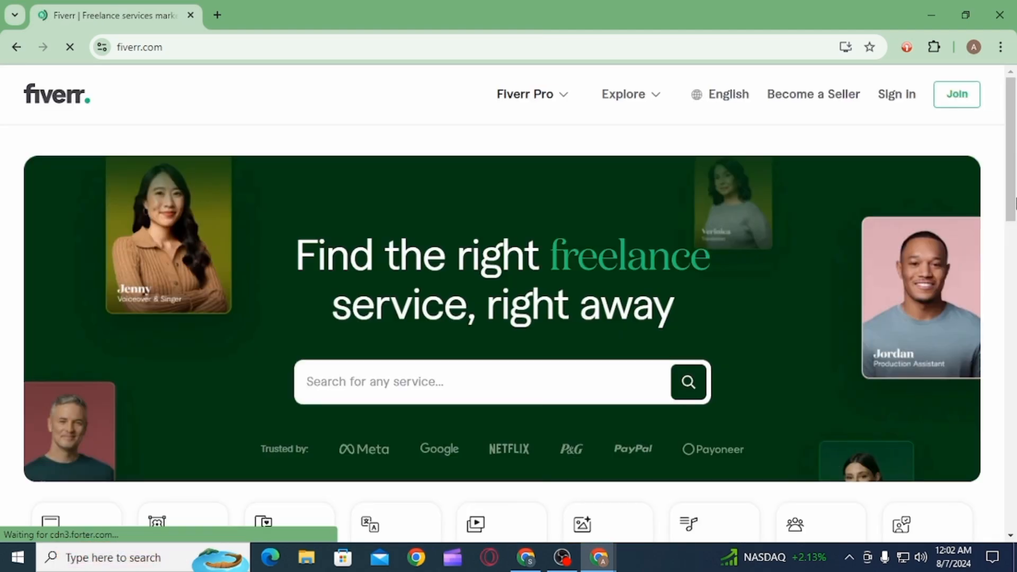
mouse_move(804, 284)
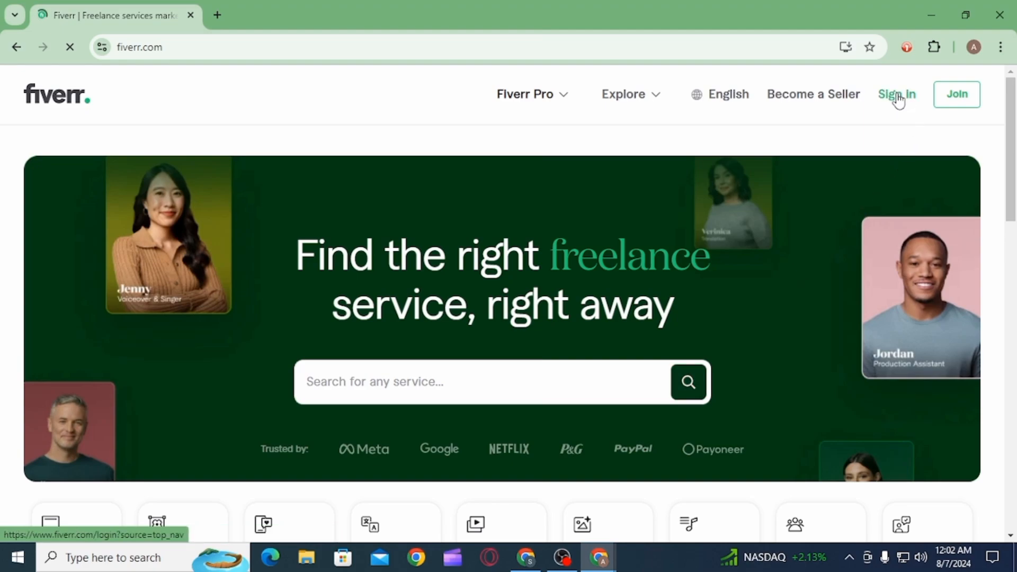
Step: Go to the Fiverr sign-in page from the signed-out home page
left_click(896, 94)
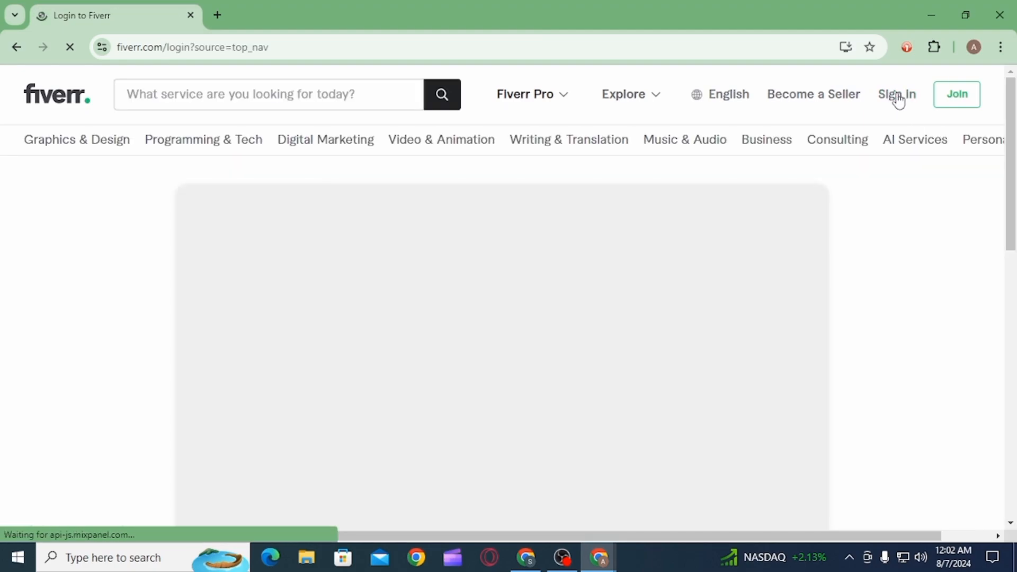
mouse_move(946, 392)
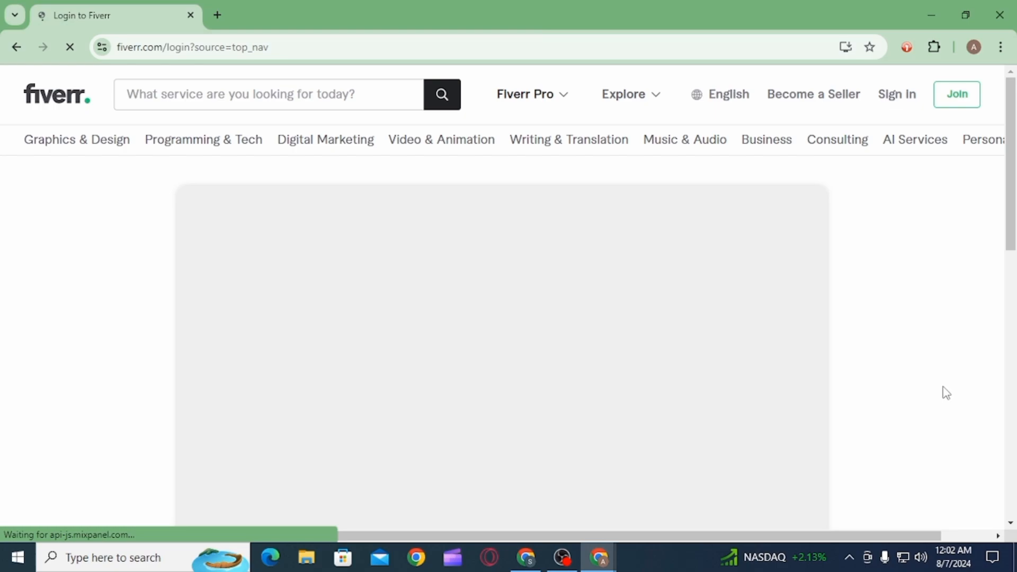